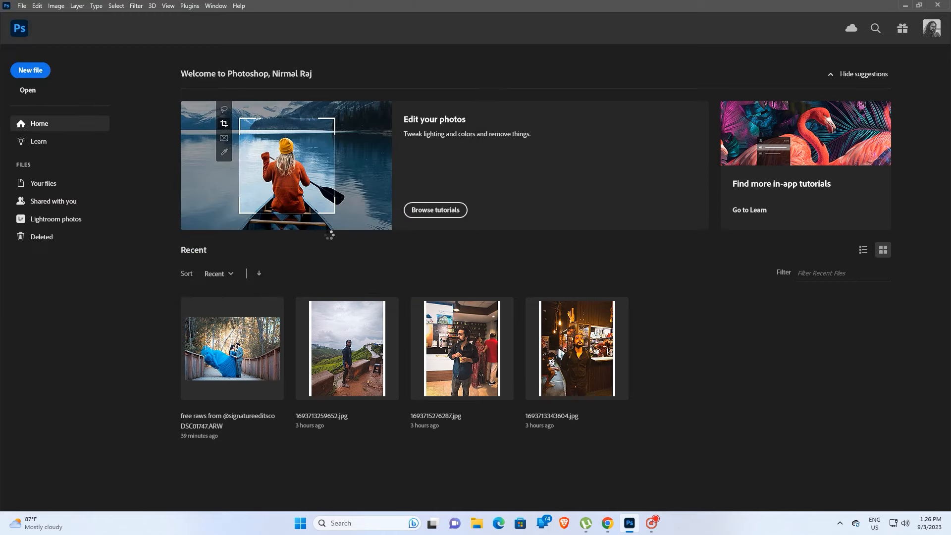
Open the recent DSC01747.ARW couple photo in Camera Raw.
double_click(231, 349)
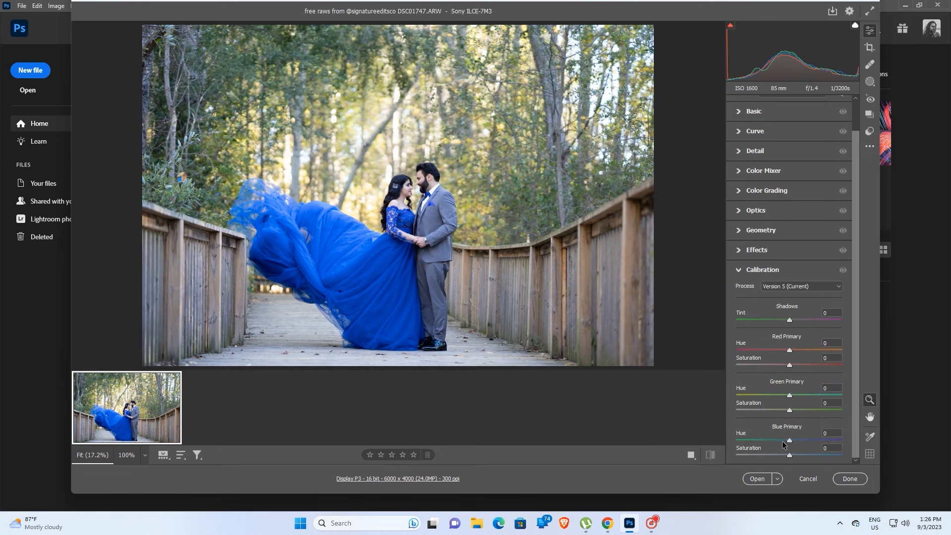
Set calibration Blue Primary Hue -67, Green +6, Red -62, and Shadows Tint +6.
drag(789, 440, 748, 440)
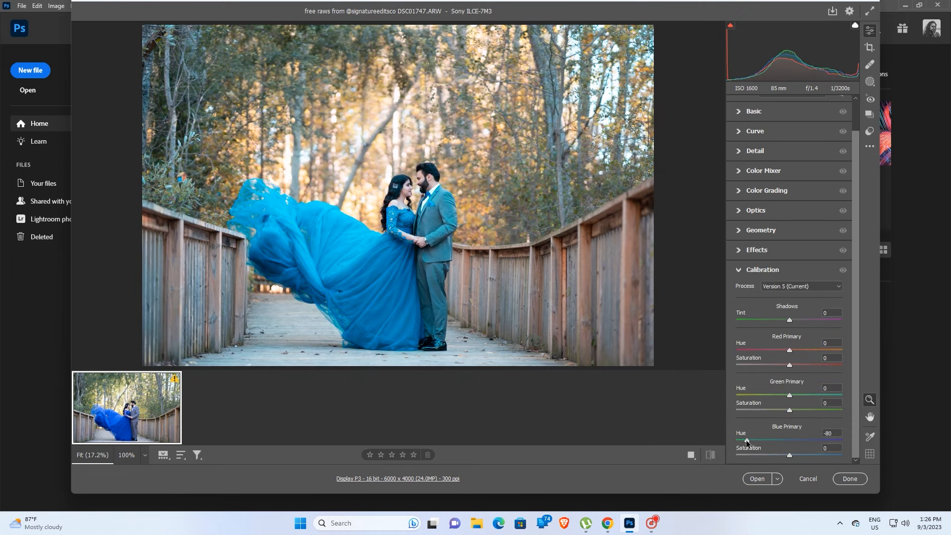
drag(737, 440, 752, 440)
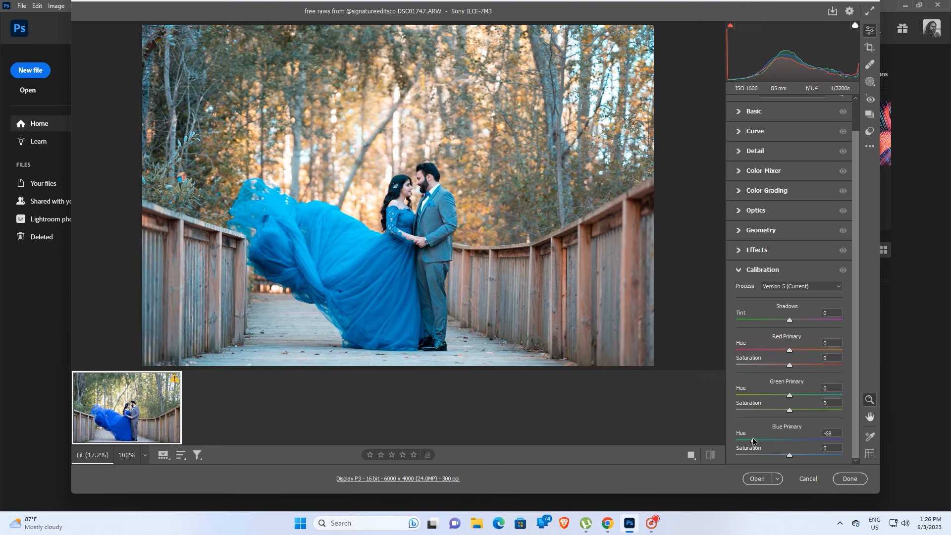
drag(789, 395, 784, 394)
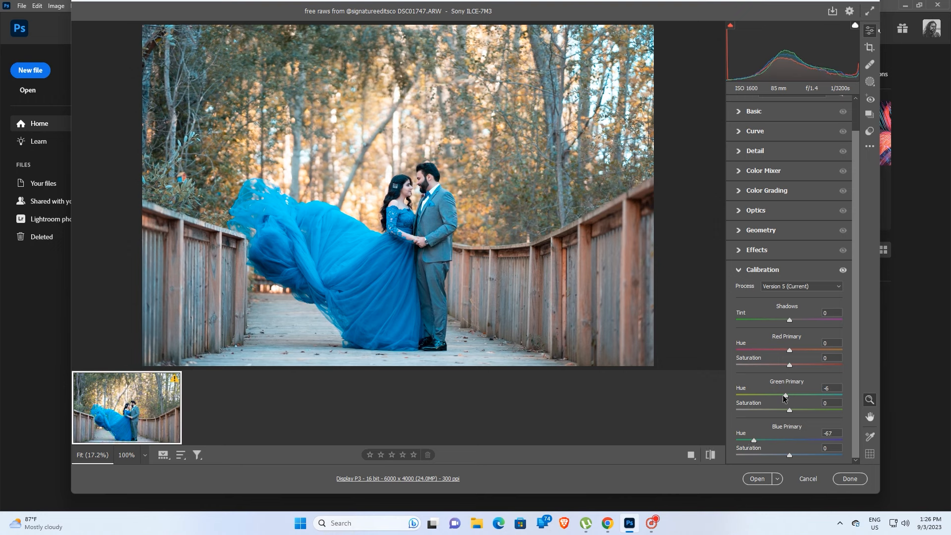
drag(788, 395, 797, 395)
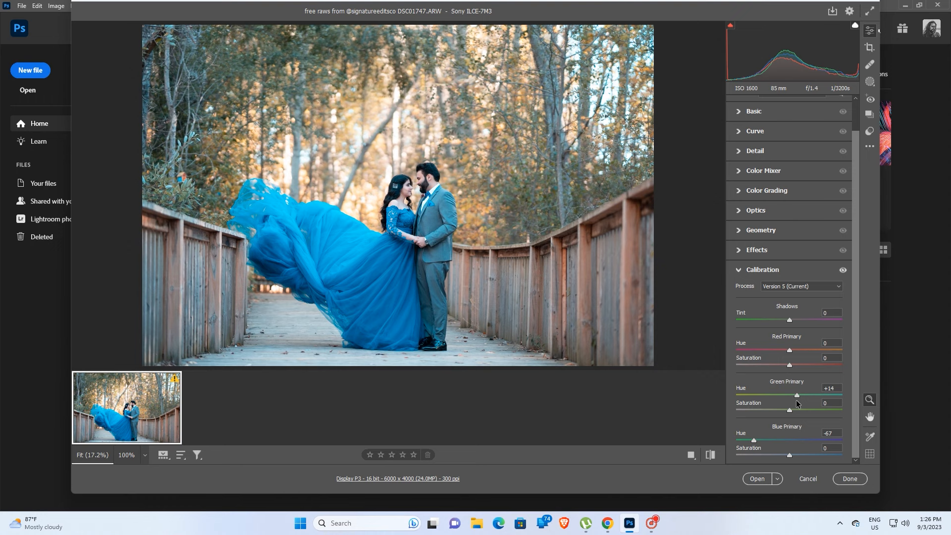
drag(797, 395, 792, 394)
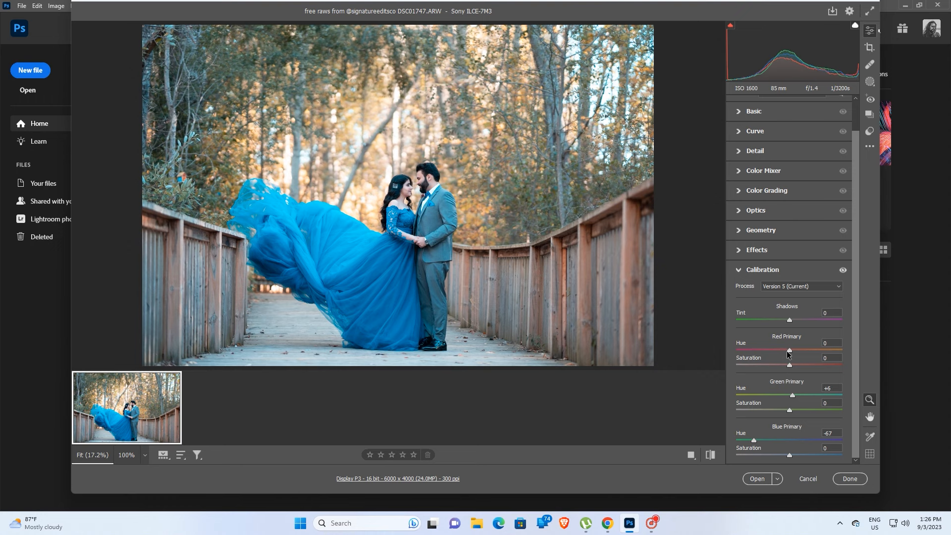
drag(789, 350, 841, 350)
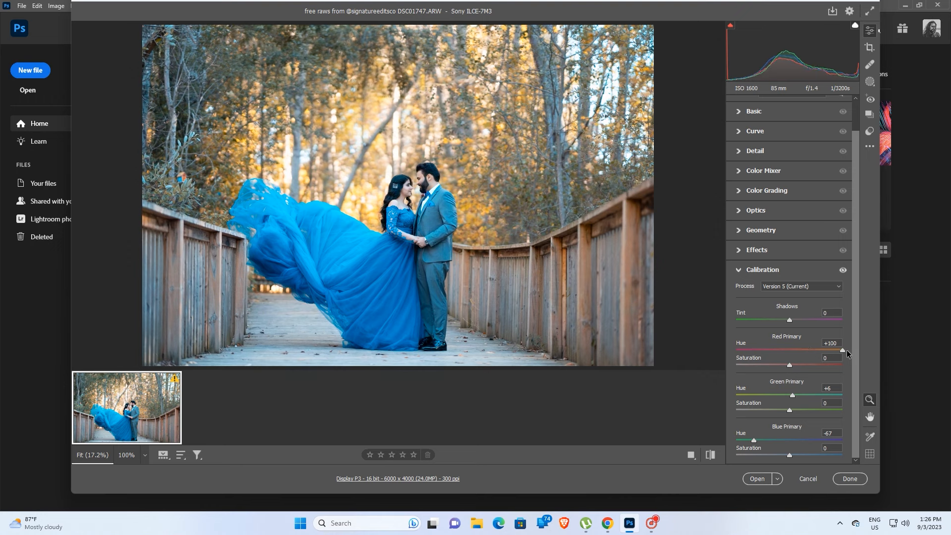
drag(841, 350, 756, 351)
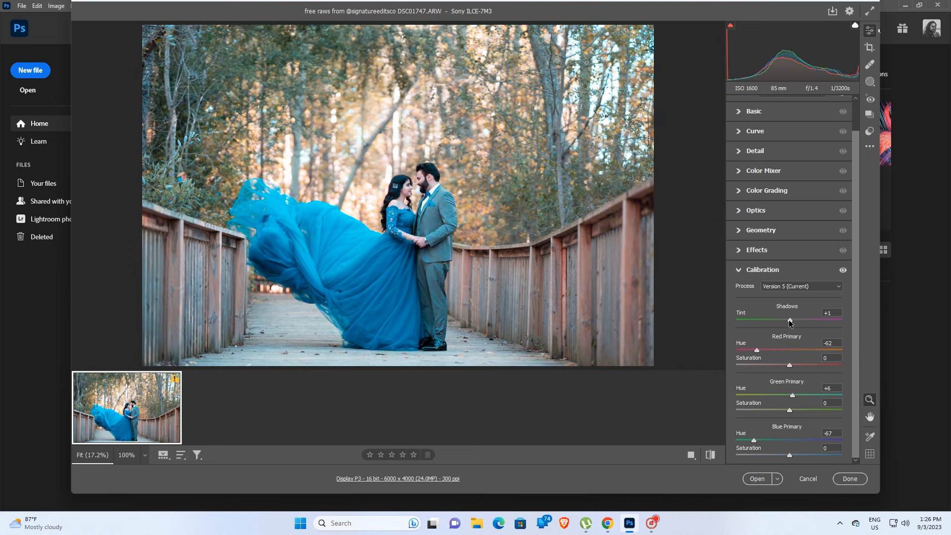
drag(789, 320, 796, 320)
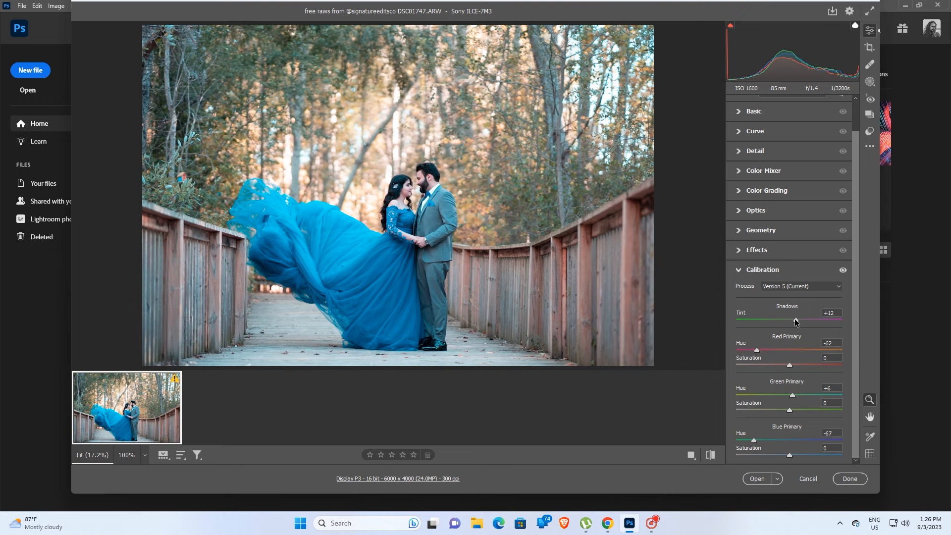
drag(795, 321, 797, 321)
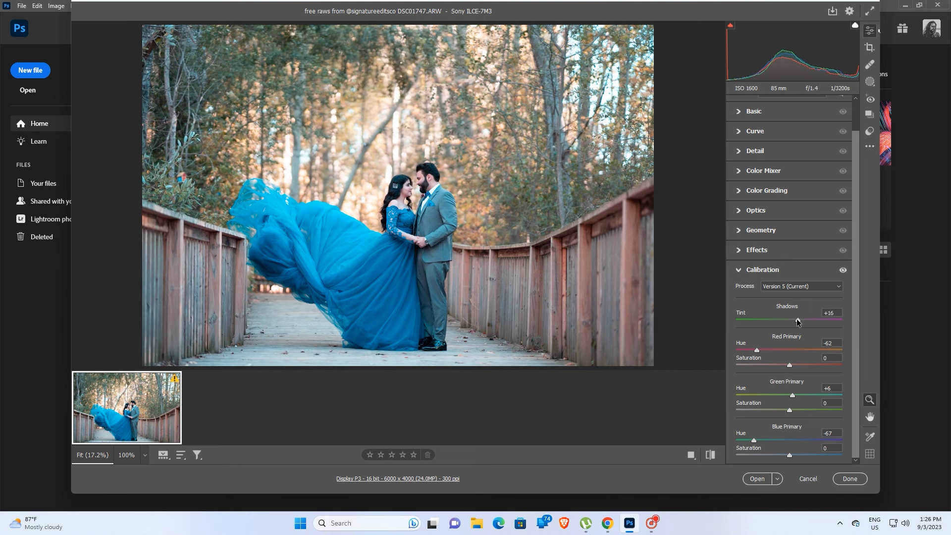
drag(798, 320, 789, 321)
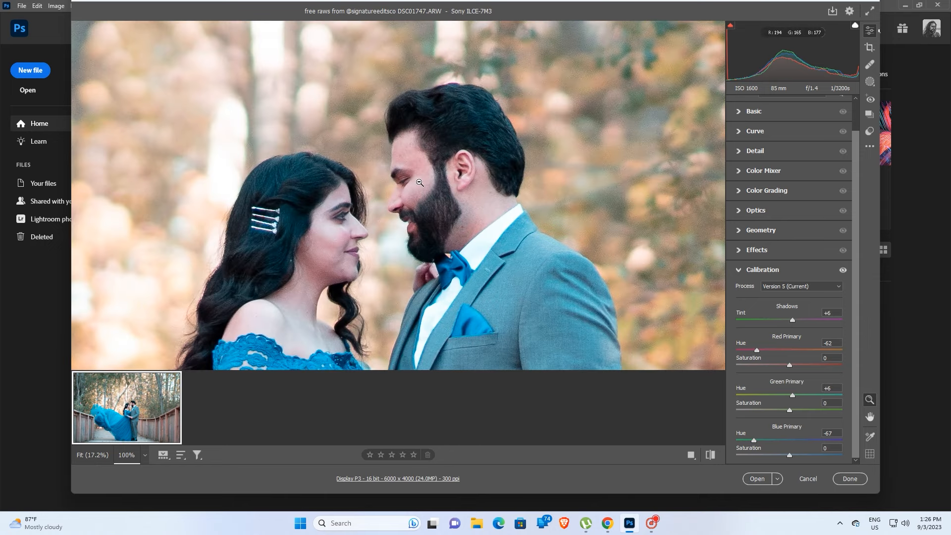
mouse_move(741, 177)
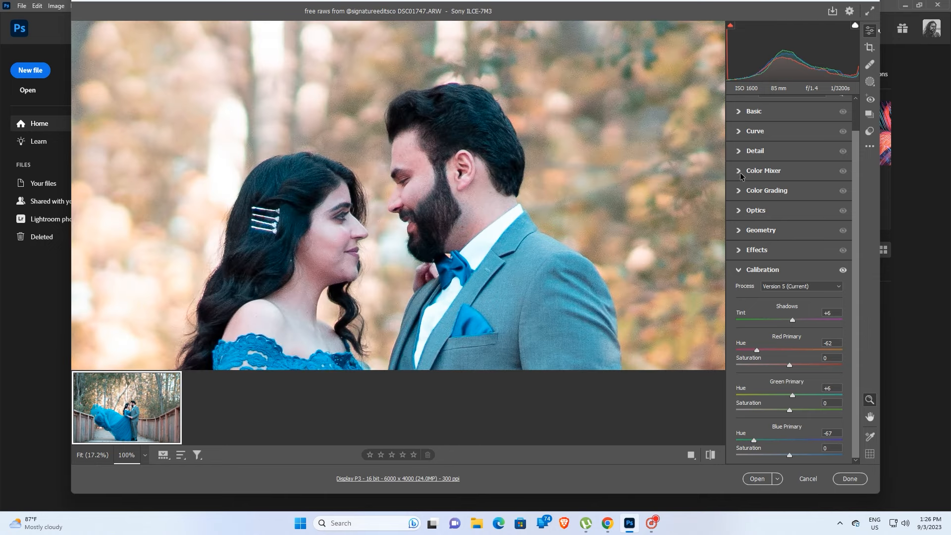
Shift Color Mixer HSL hues: Reds +34, Oranges +29, Magentas +99.
click(764, 171)
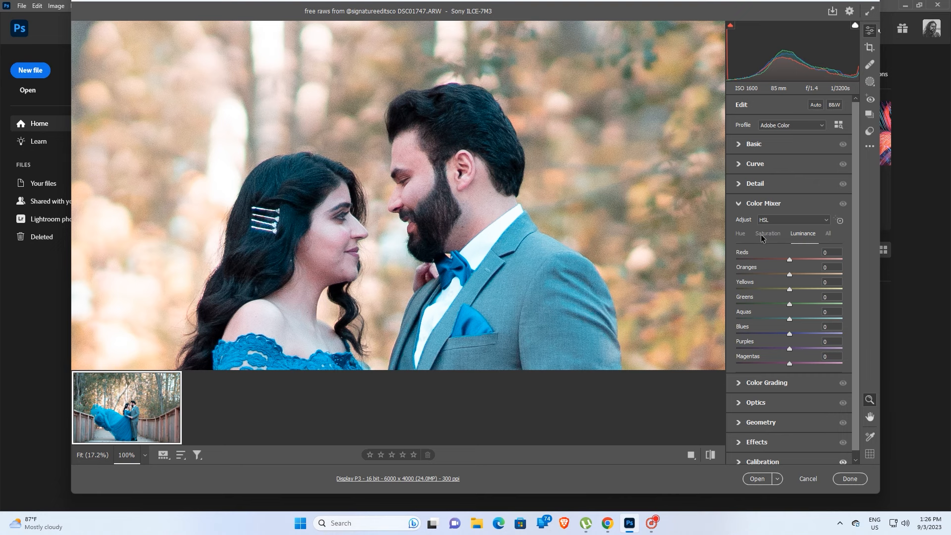
click(741, 234)
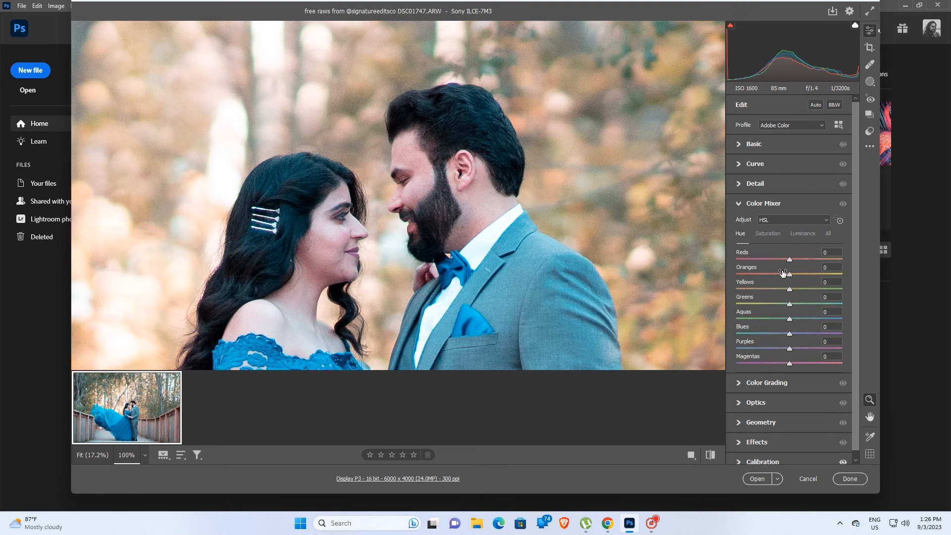
drag(789, 273, 808, 274)
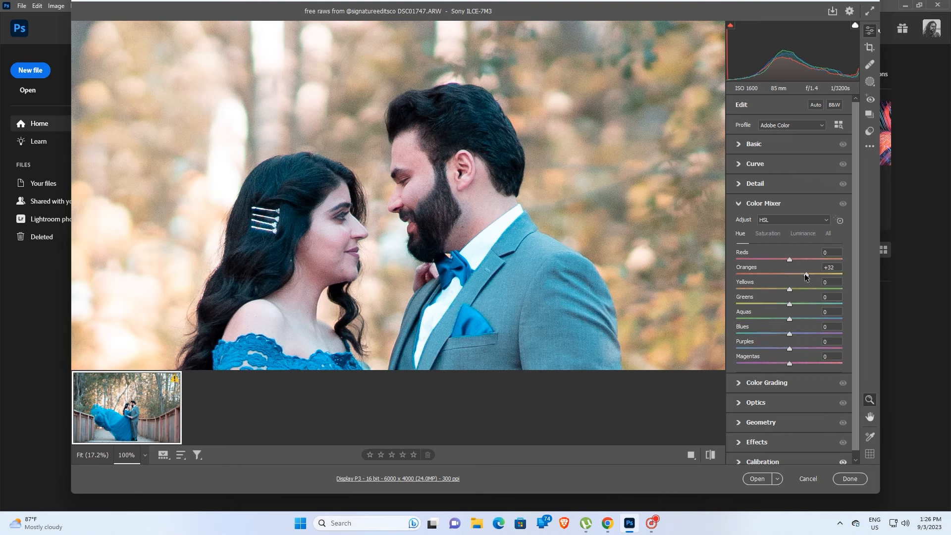
drag(789, 274, 809, 274)
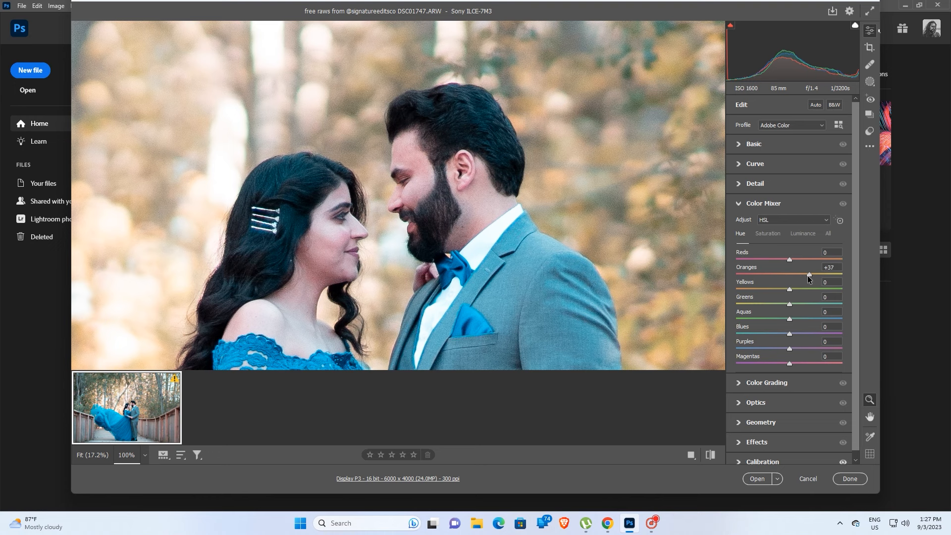
drag(788, 258, 794, 259)
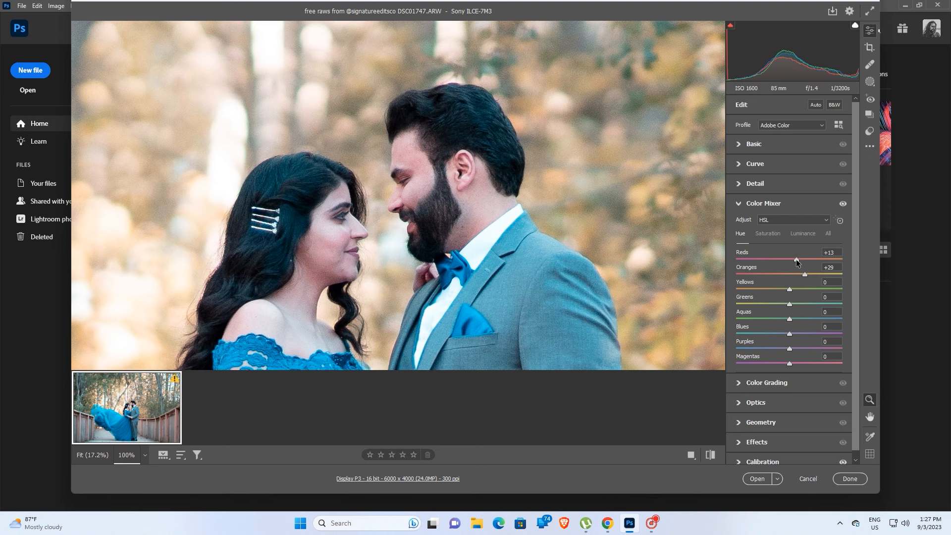
drag(796, 259, 810, 259)
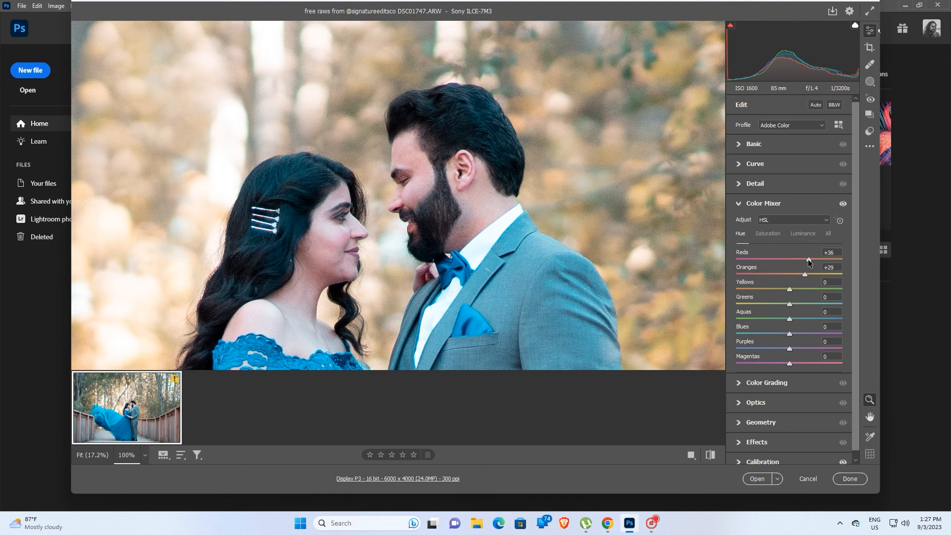
drag(789, 363, 804, 363)
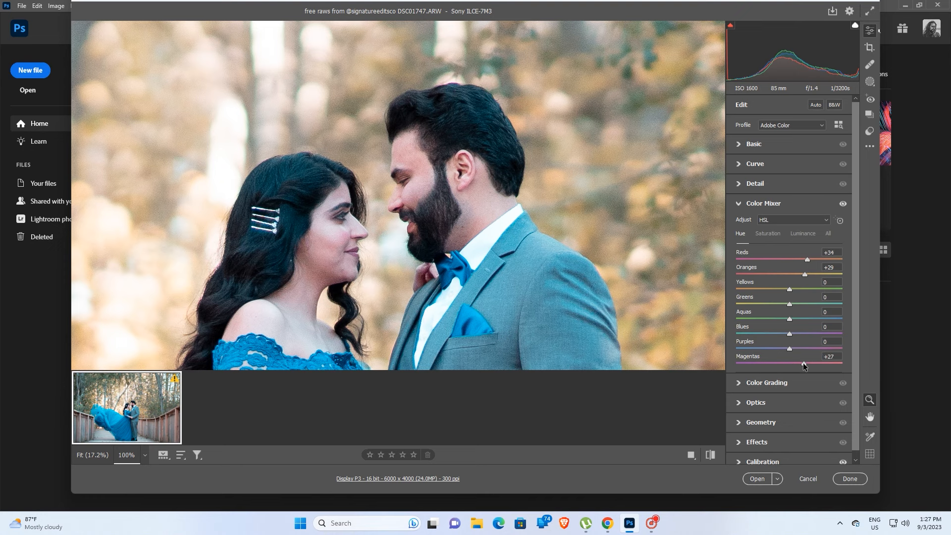
drag(805, 364, 842, 365)
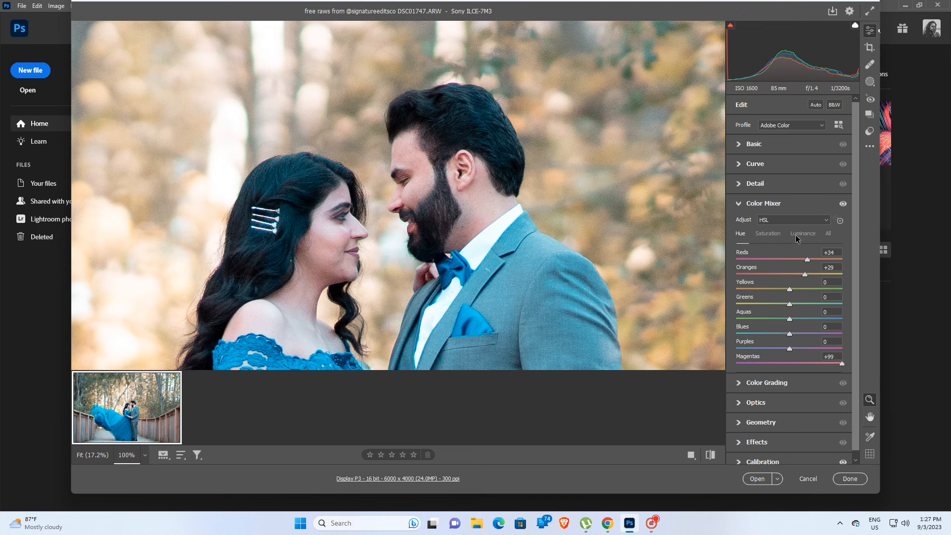
Set Oranges luminance -29, and saturation Reds -17 and Oranges -3.
click(803, 233)
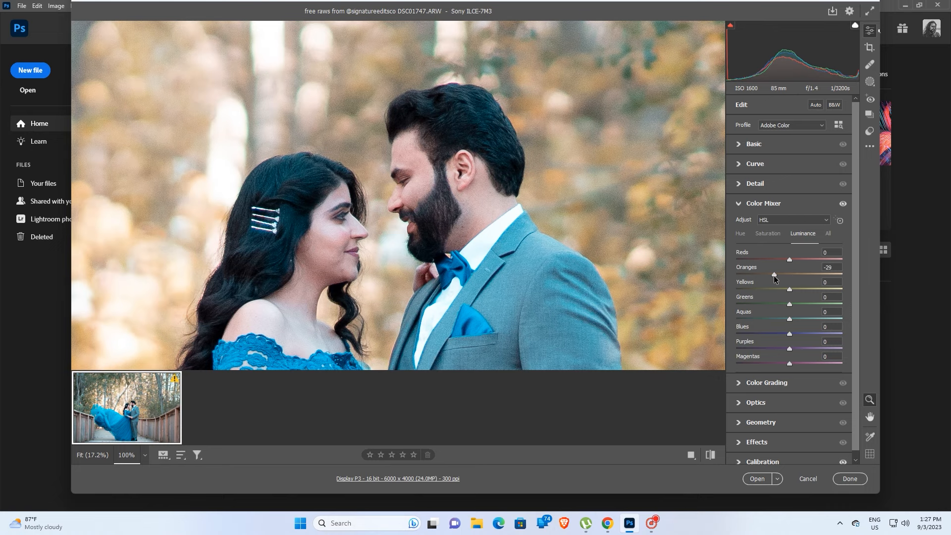
drag(789, 273, 794, 273)
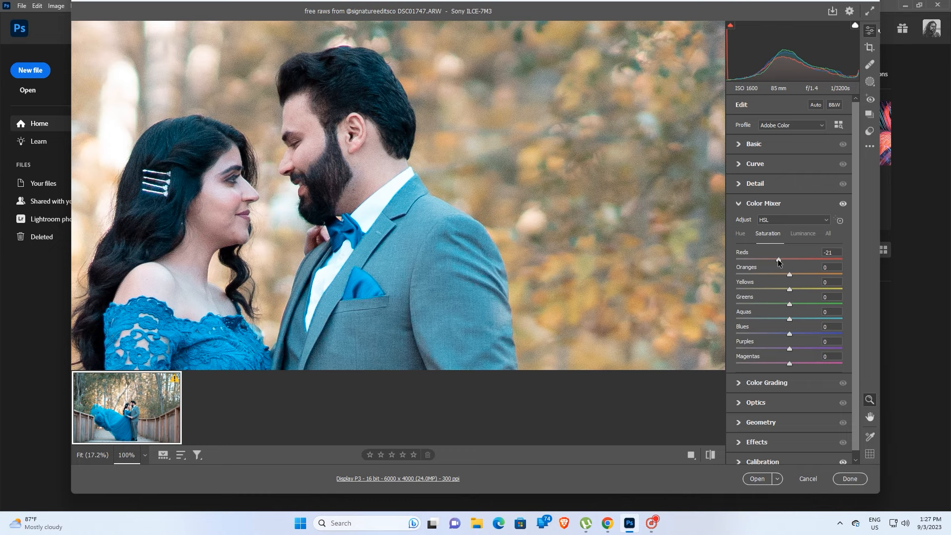
drag(788, 274, 787, 274)
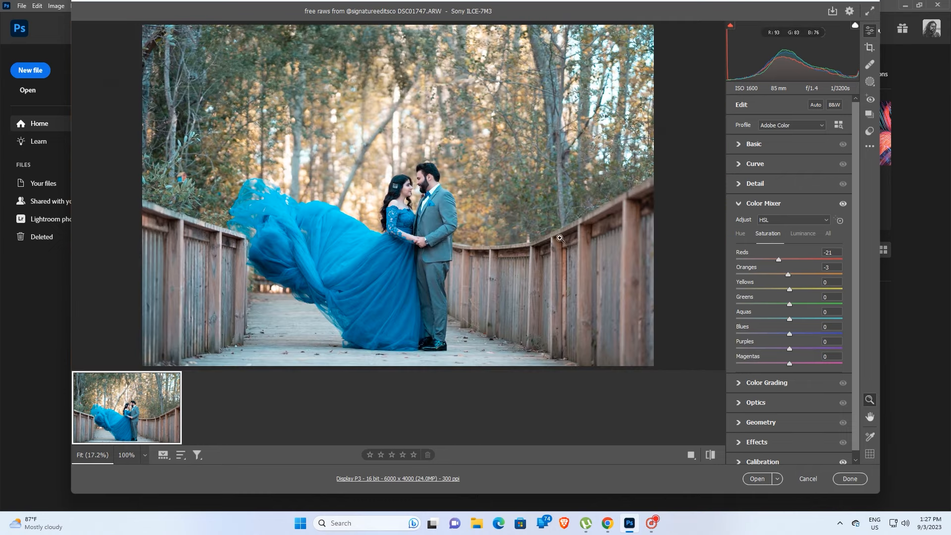
drag(777, 259, 781, 260)
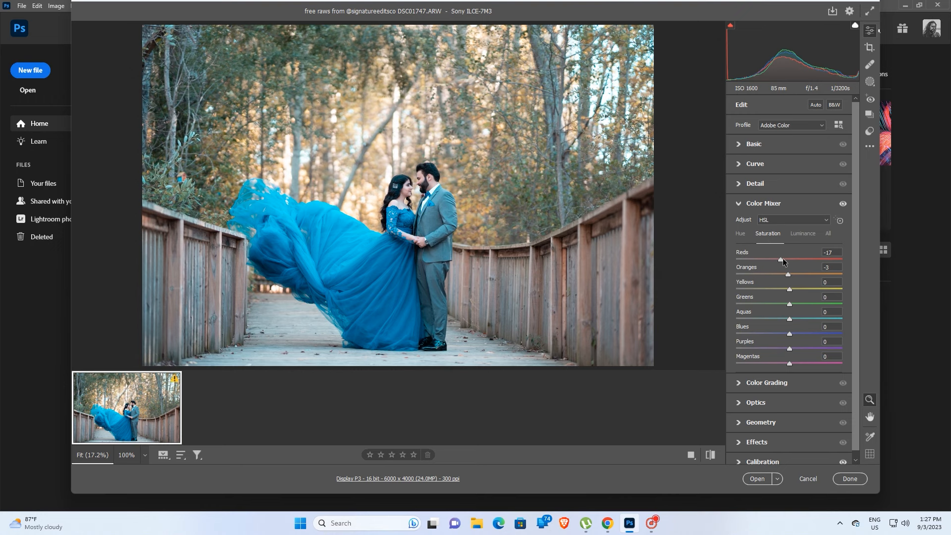
drag(781, 260, 786, 259)
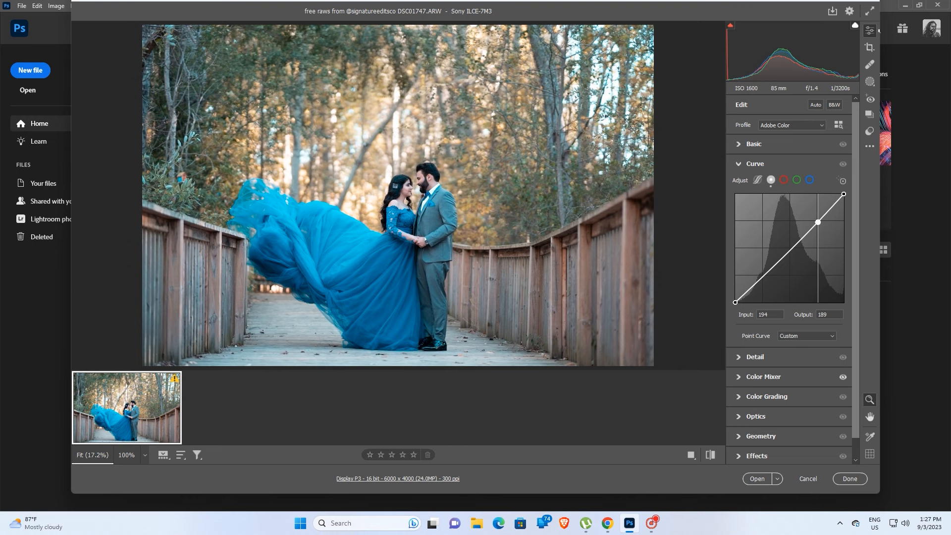
Move the curve's highlight point to 188/202 and add a midtone point at 120/132.
drag(817, 222, 816, 217)
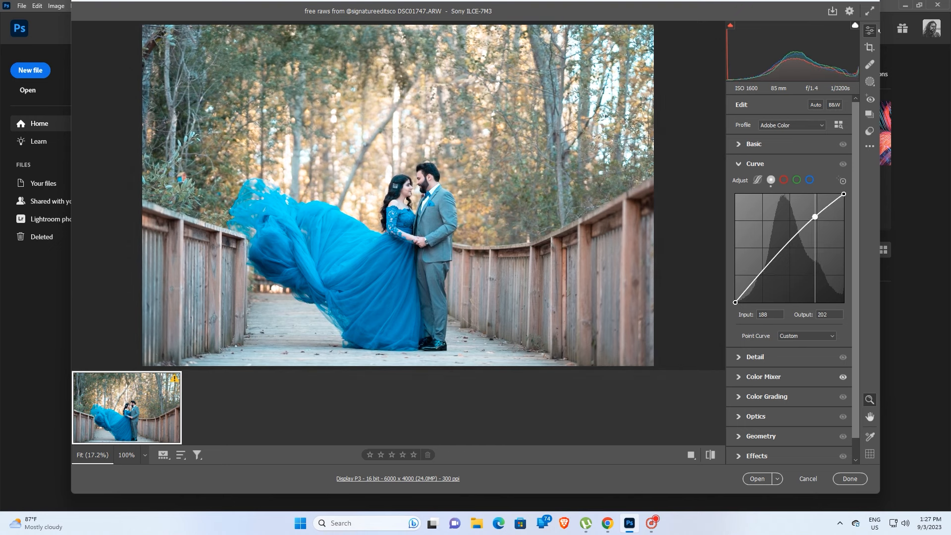
drag(814, 216, 785, 246)
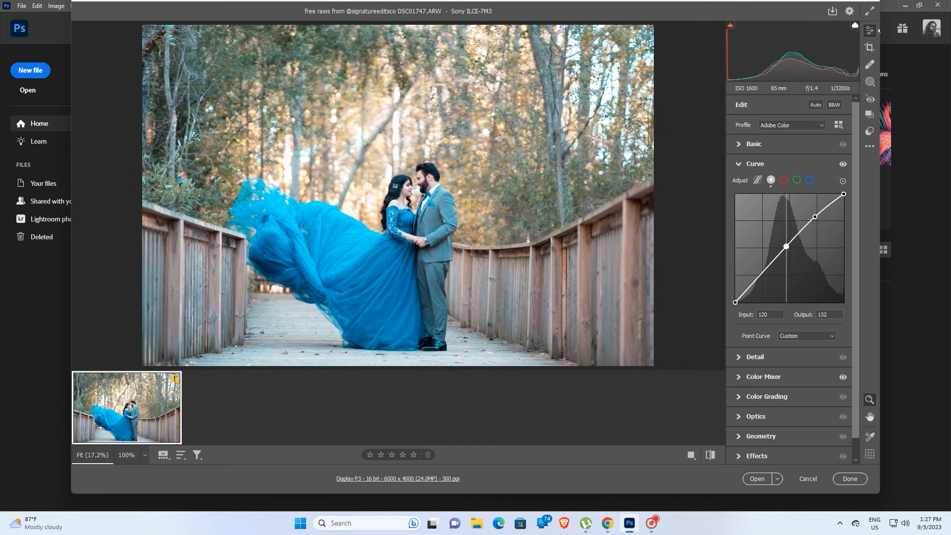
drag(734, 302, 734, 291)
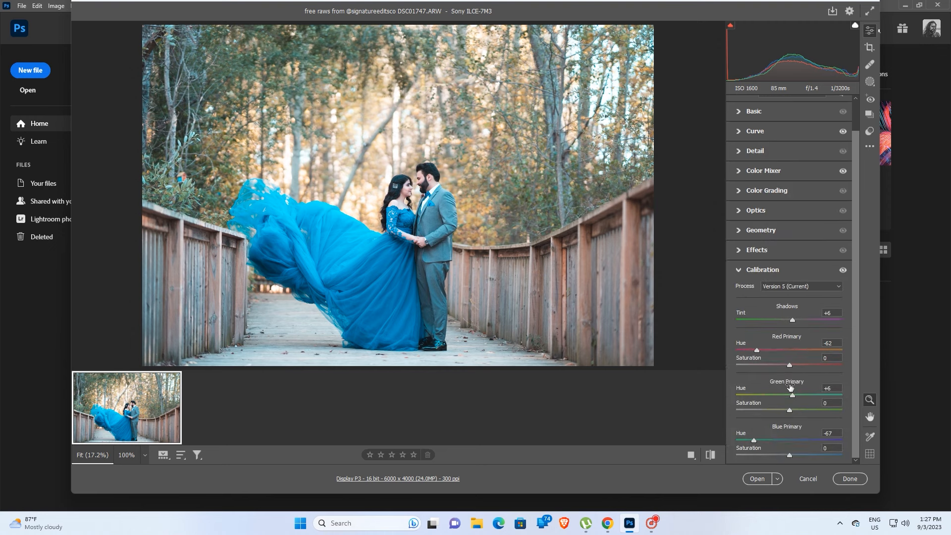
Nudge Red Primary Hue to -63 and boost Red Primary Saturation to +30.
drag(756, 350, 754, 350)
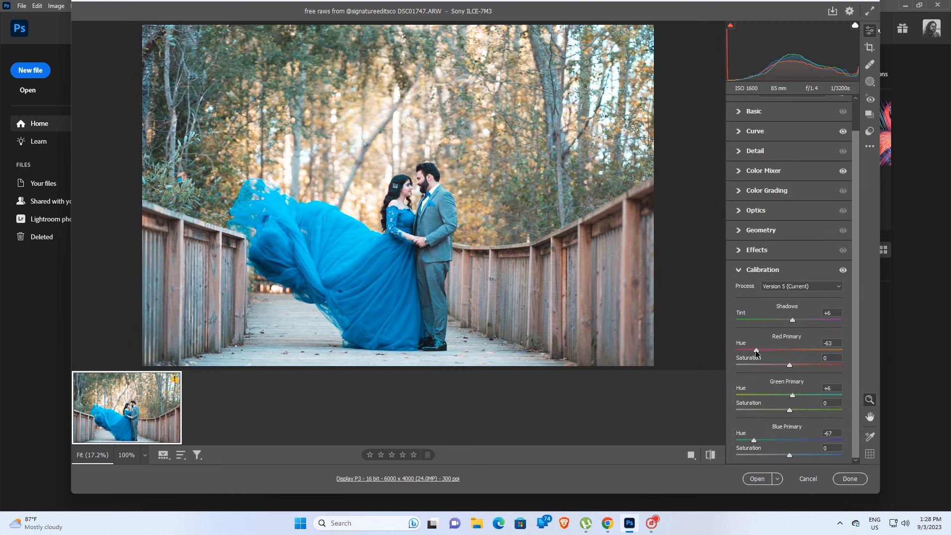
drag(788, 364, 795, 365)
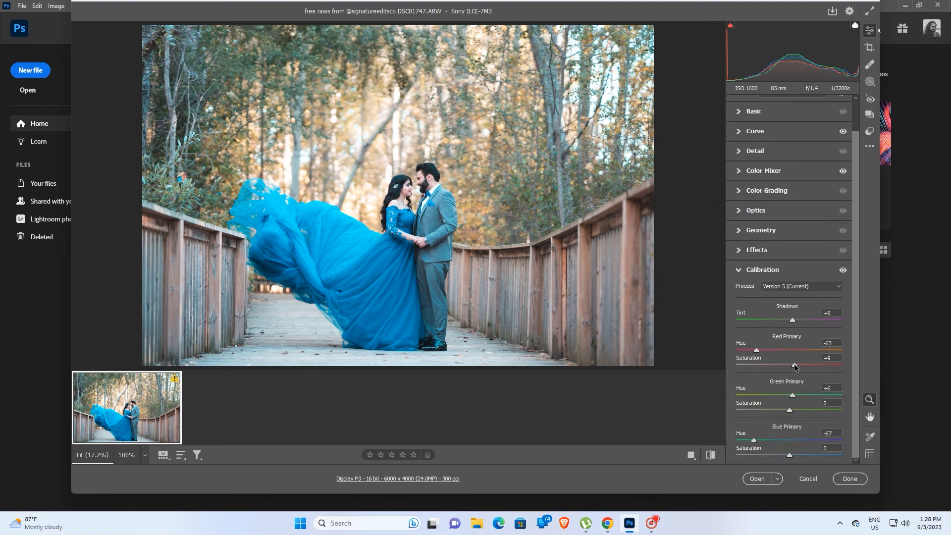
drag(790, 364, 825, 365)
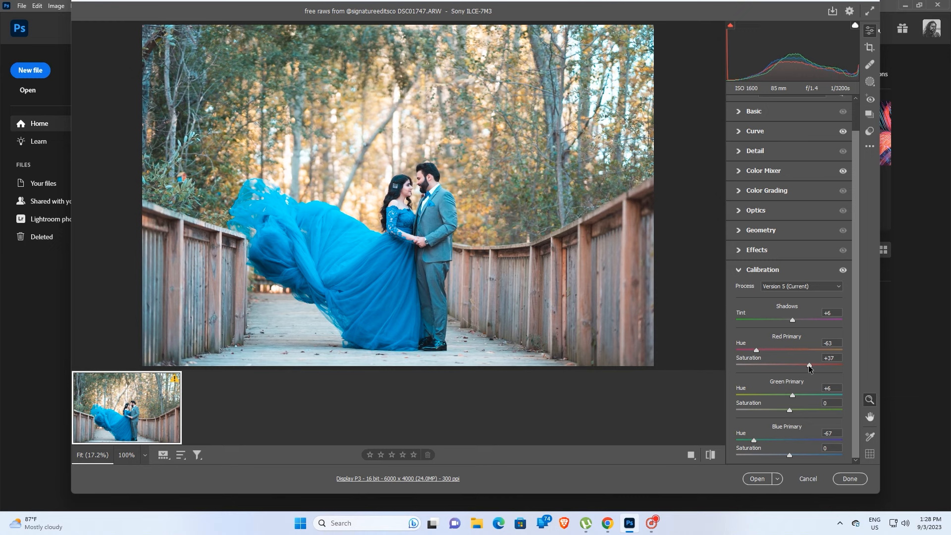
drag(809, 365, 805, 365)
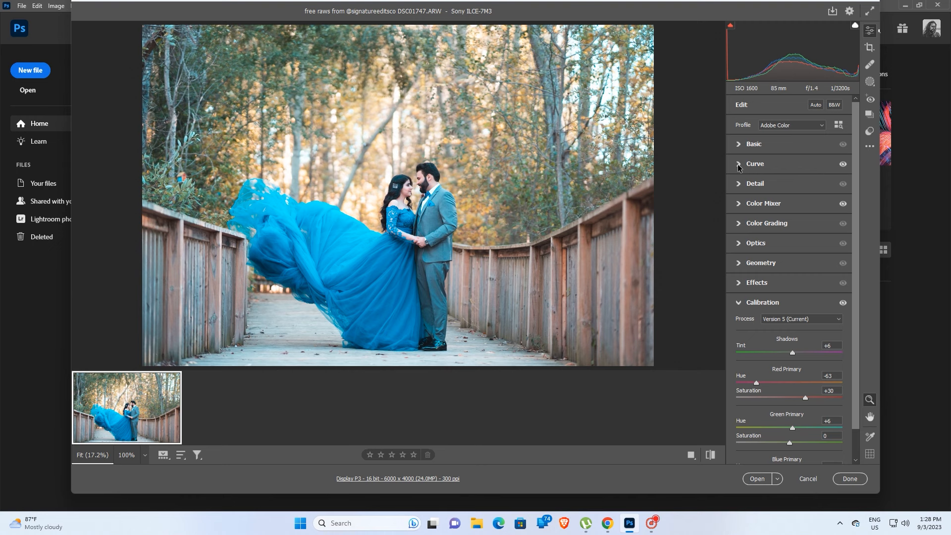
Raise the Basic panel Temperature from 6000 to 6250.
click(753, 144)
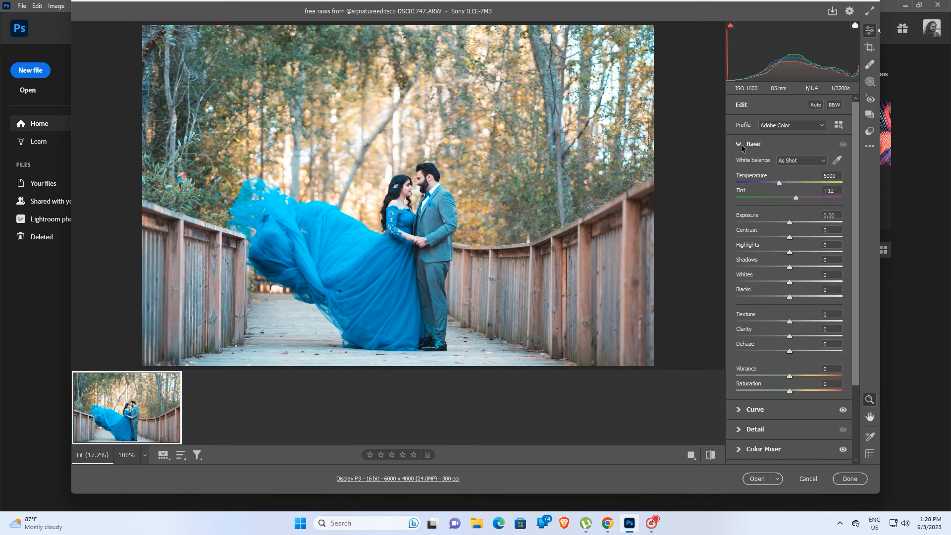
mouse_move(743, 167)
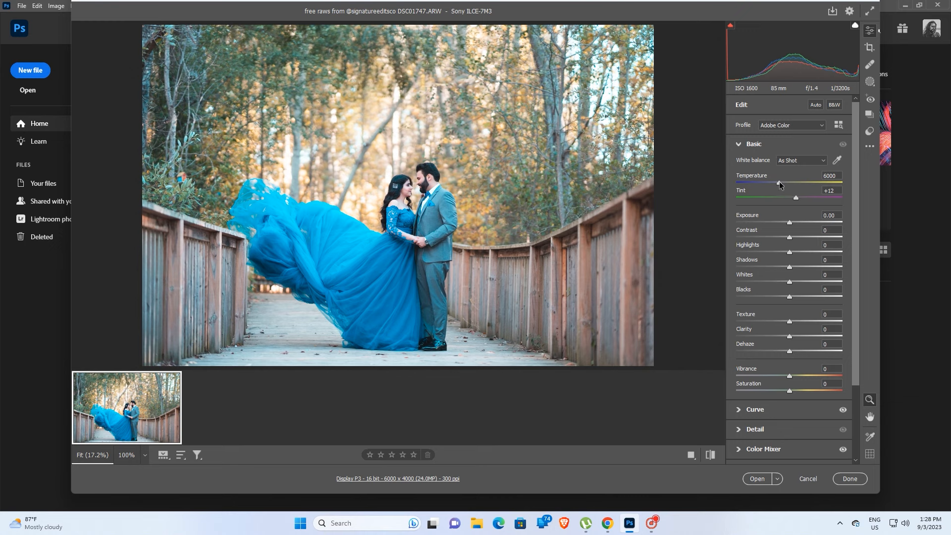
drag(778, 183, 784, 183)
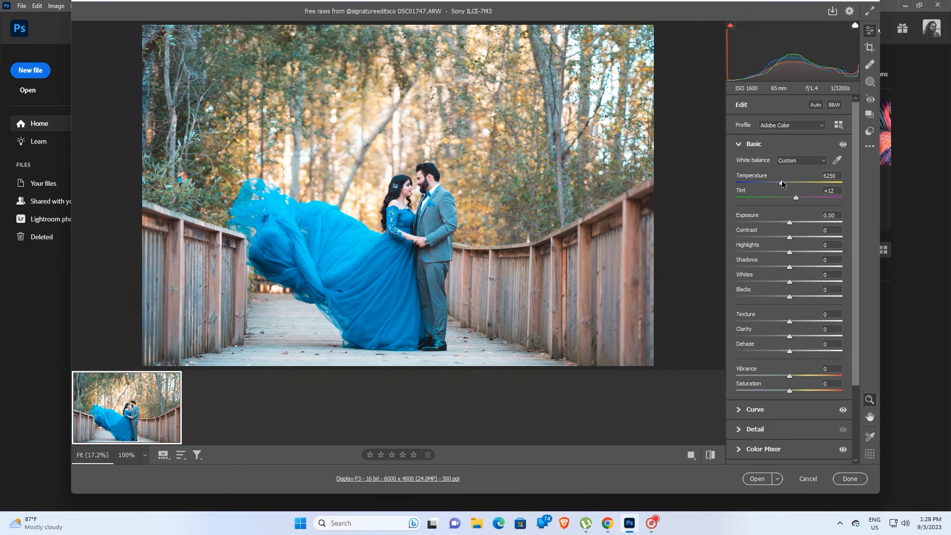
click(747, 144)
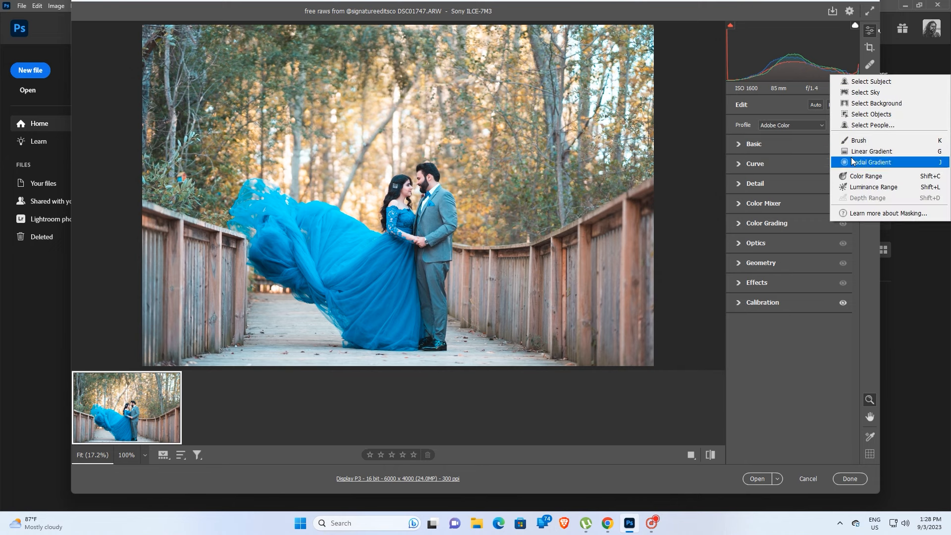
Draw a radial gradient ellipse around the couple with Exposure -0.90 and Contrast +5.
click(870, 162)
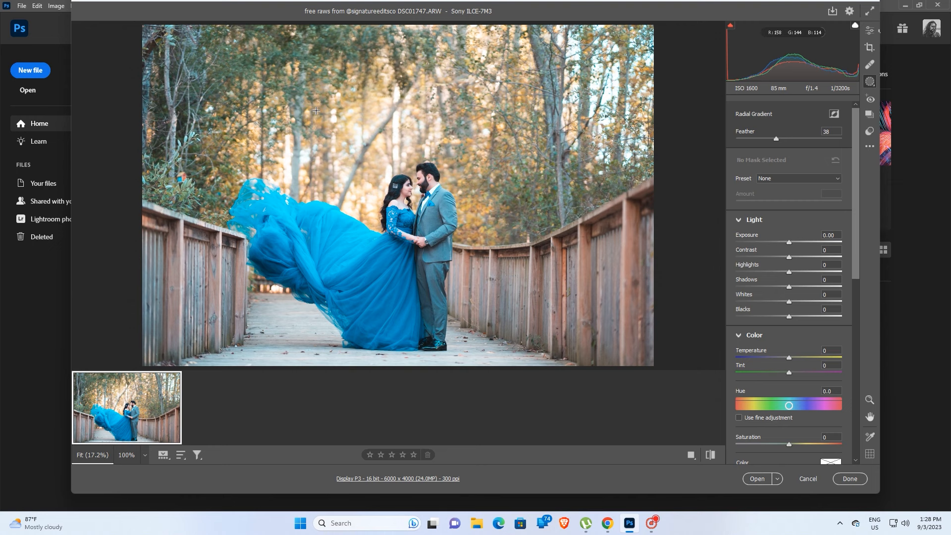
drag(313, 107, 313, 283)
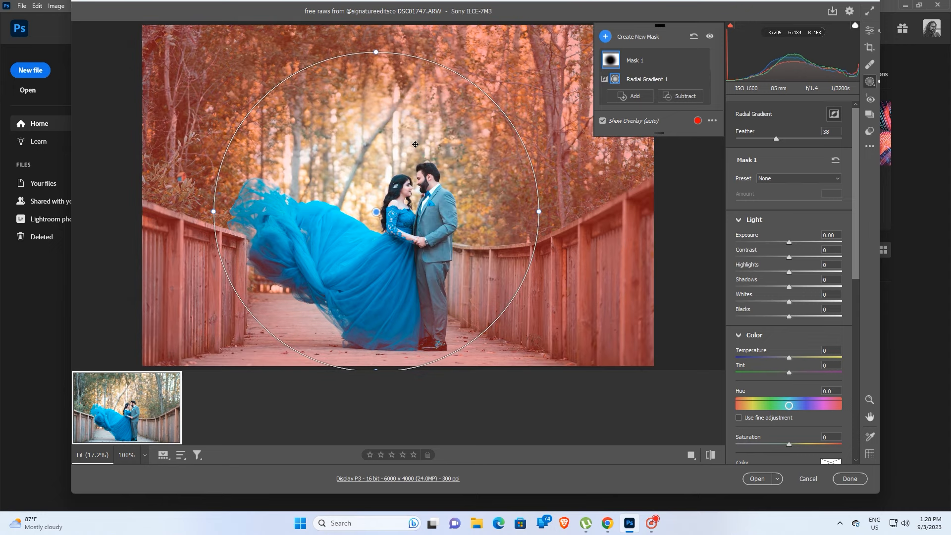
mouse_move(603, 121)
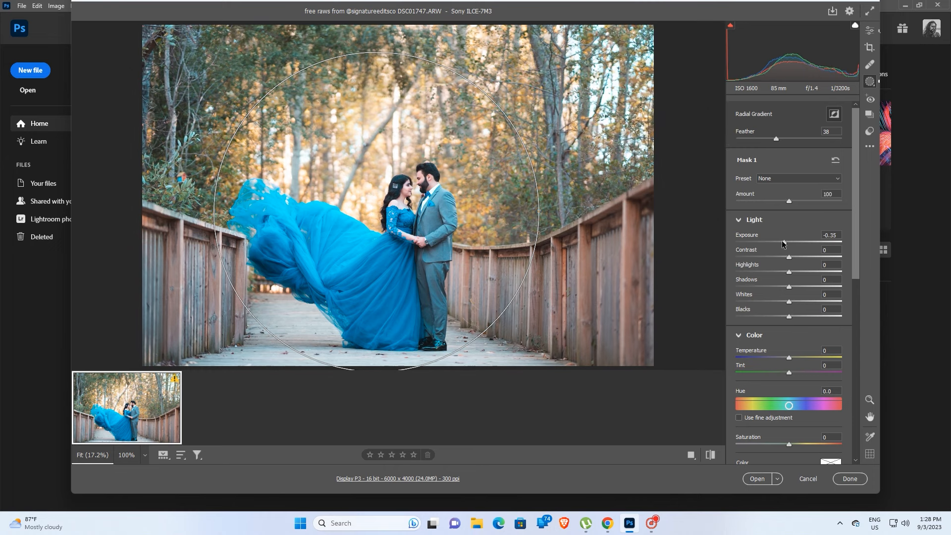
drag(788, 242, 776, 242)
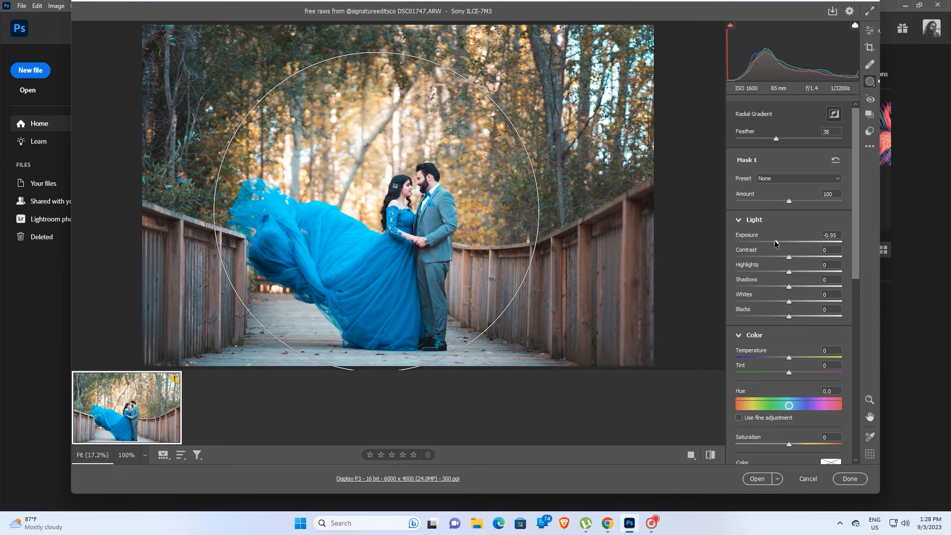
drag(782, 242, 789, 241)
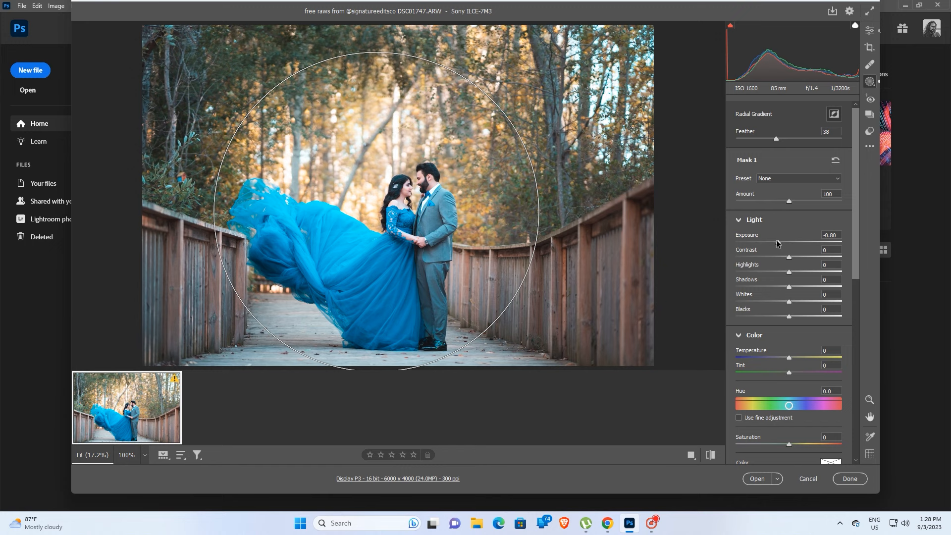
drag(788, 242, 787, 241)
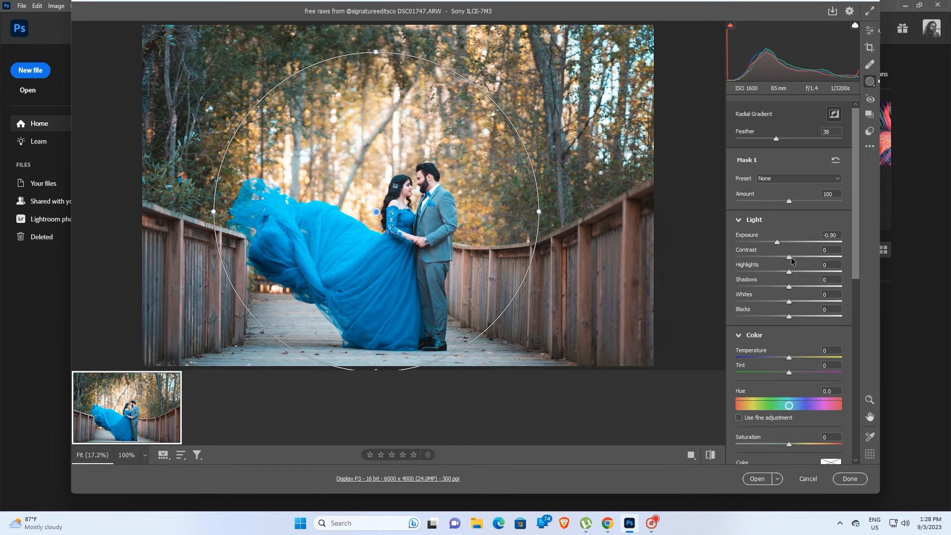
drag(788, 257, 791, 258)
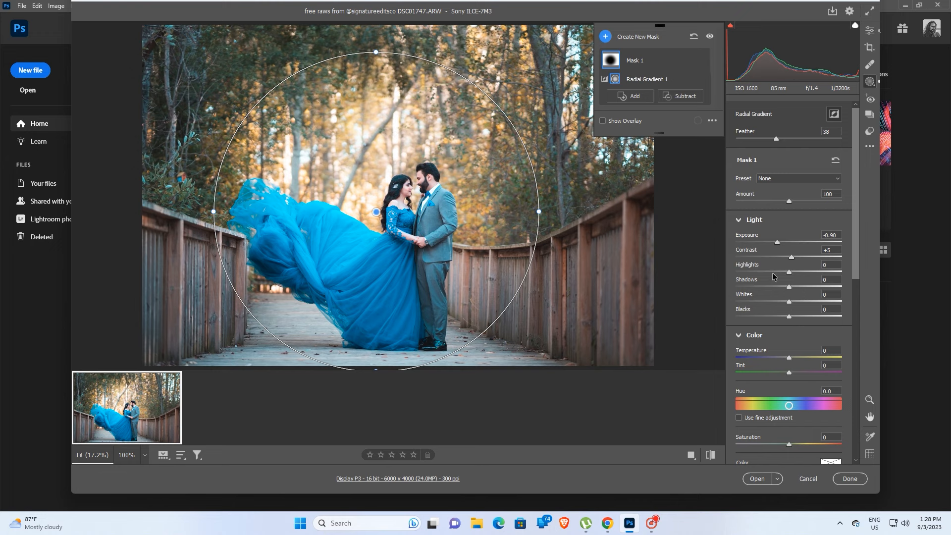
Give the radial mask Texture -58 and Clarity -34, then return to global edits.
scroll(down, 3)
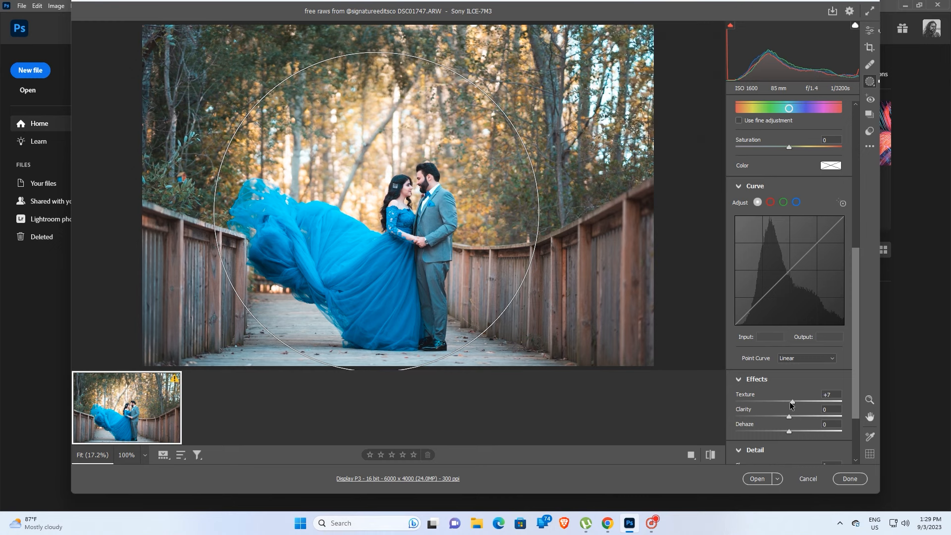
drag(791, 402, 756, 402)
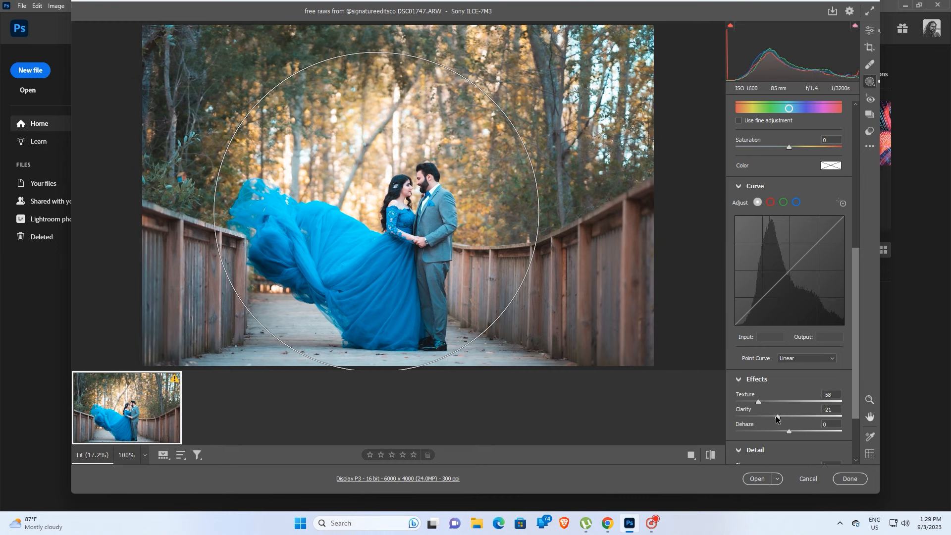
drag(776, 416, 770, 416)
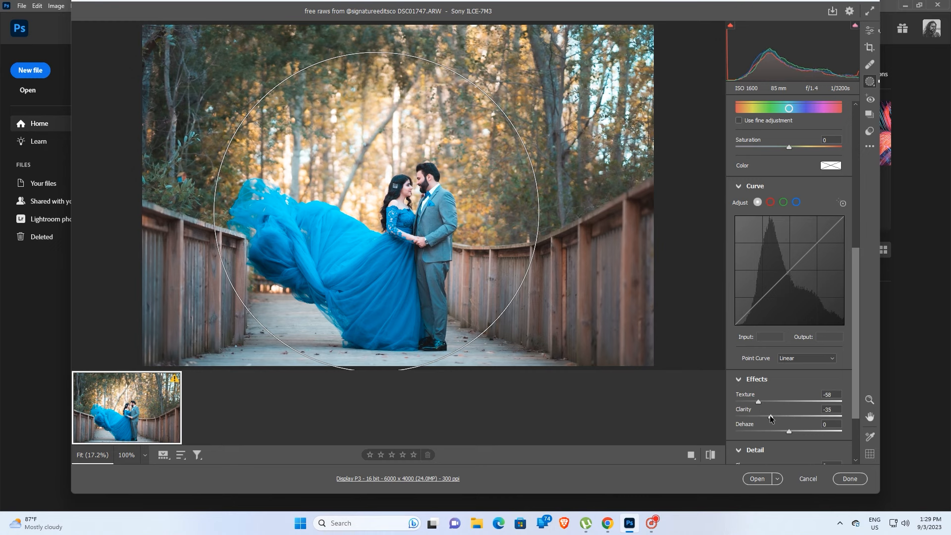
drag(758, 417, 759, 417)
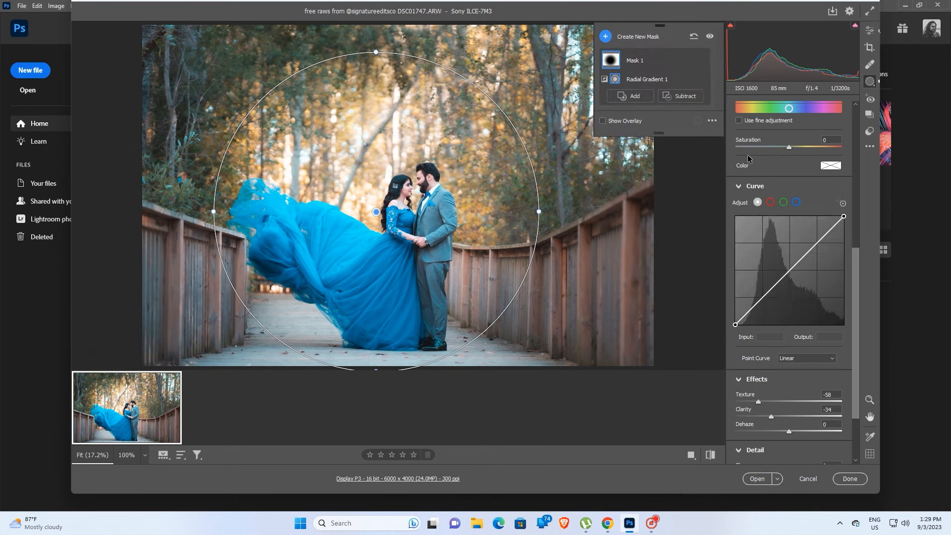
mouse_move(870, 30)
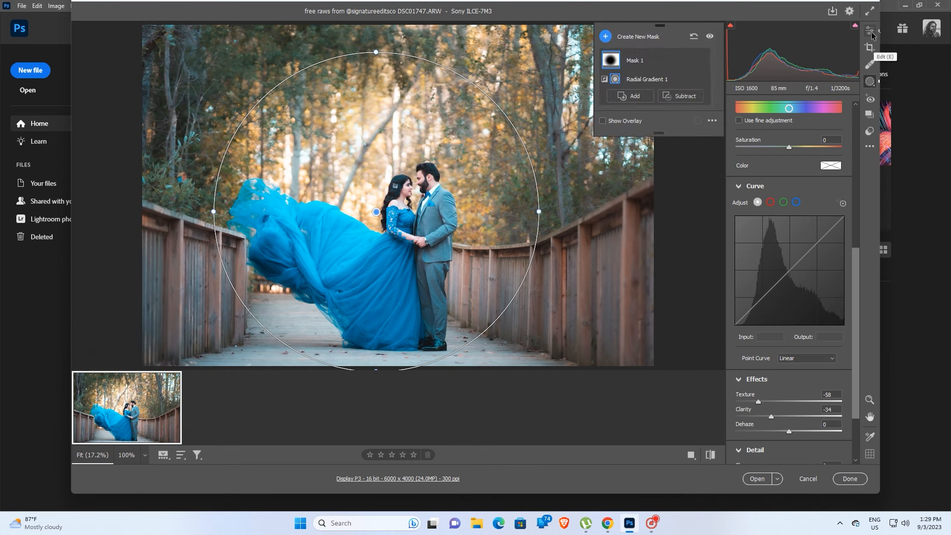
click(870, 30)
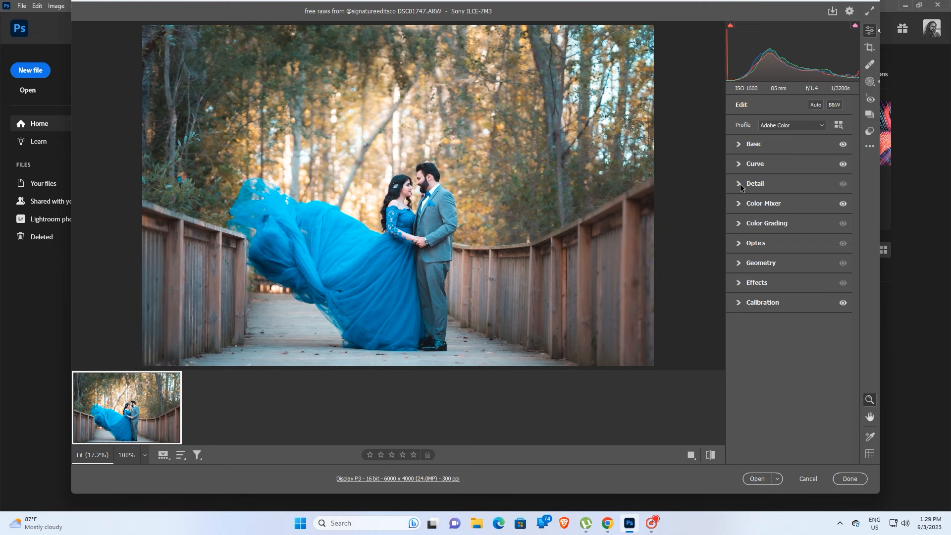
Expand the Detail panel and start a new Brush mask.
click(738, 184)
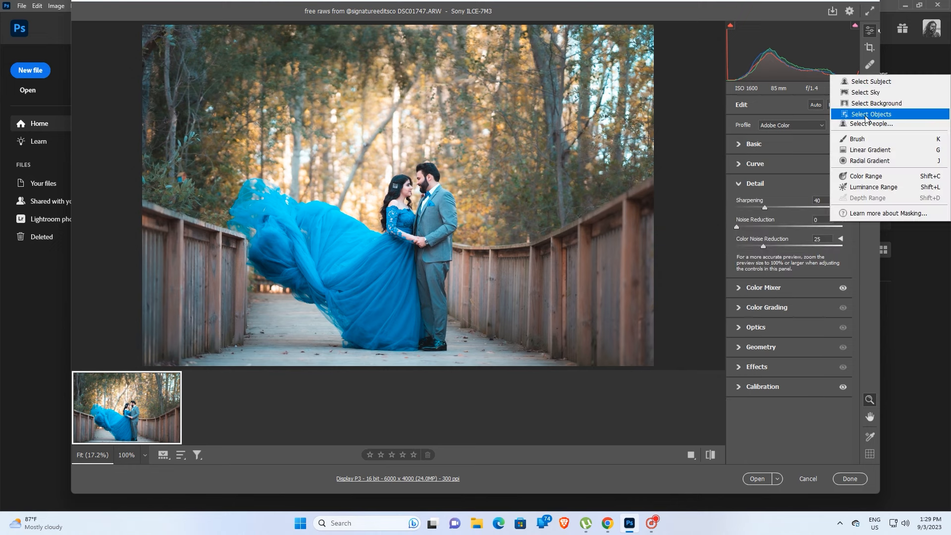
click(856, 139)
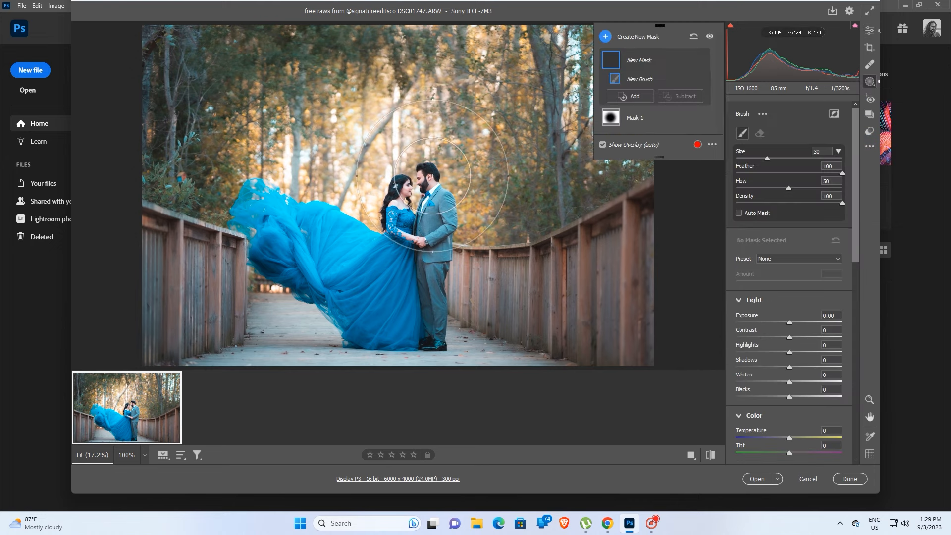